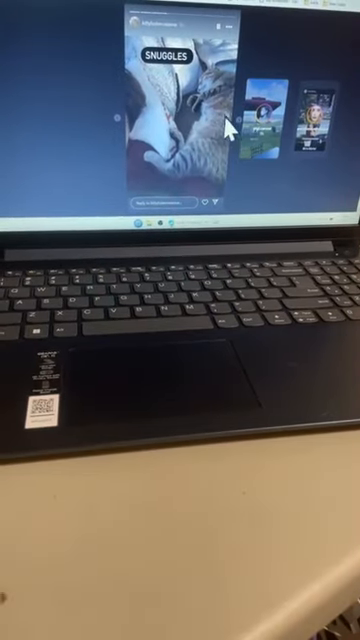
Step: View the Instagram story beginning with the cat picture captioned SNUGGLES
left_click(200, 120)
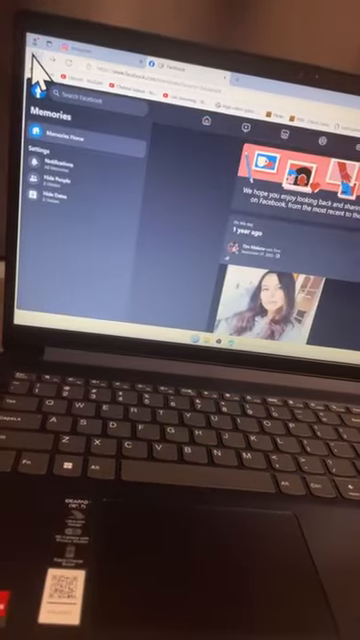
Step: Scroll down the Facebook Memories page to another past post
scroll("down", 3)
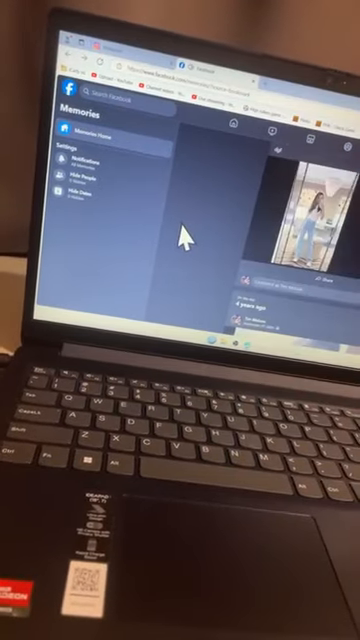
scroll("down", 3)
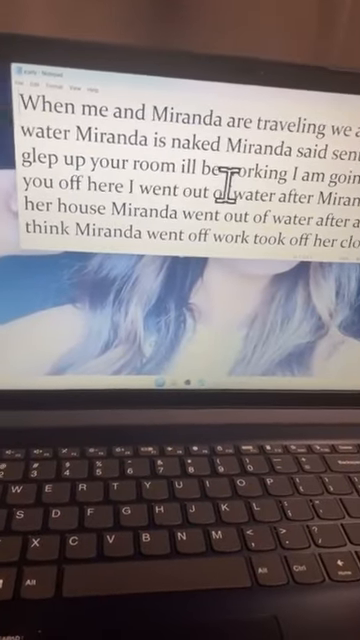
Step: Scroll down the Notepad story to reveal later lines of the text
scroll("down", 3)
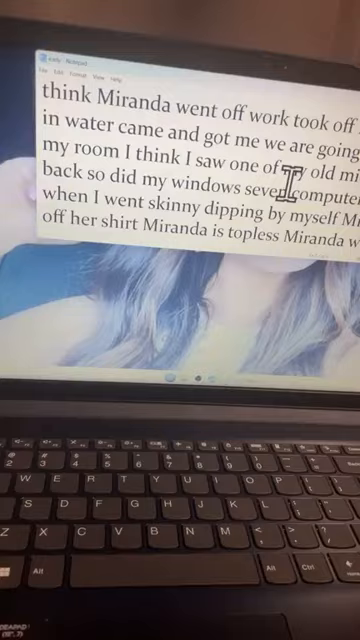